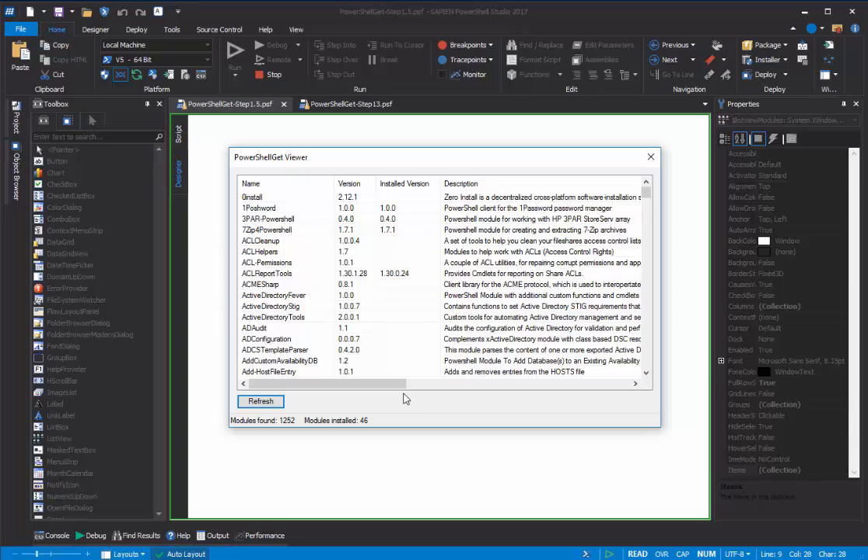
mouse_move(301, 227)
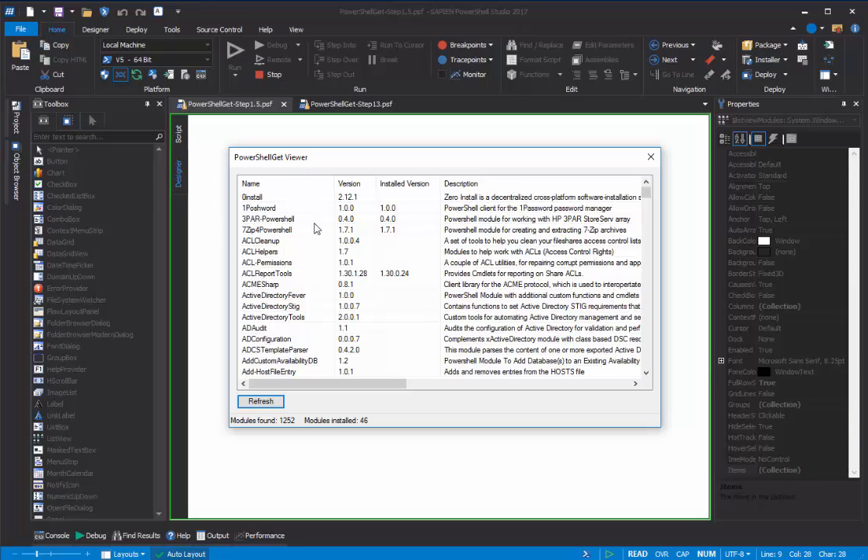
- Select the 3PAR-Powershell module row while adding an ImageList to the Step1.5 form
left_click(268, 219)
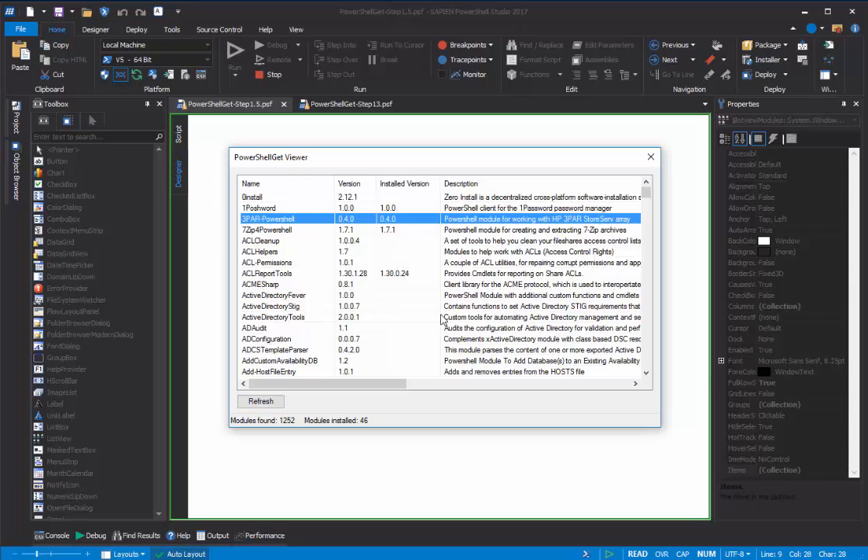
mouse_move(358, 272)
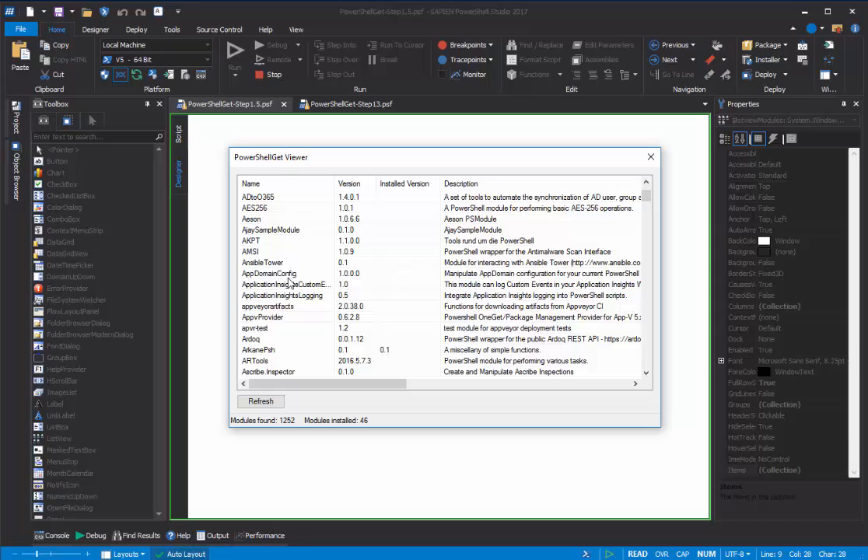
mouse_move(349, 259)
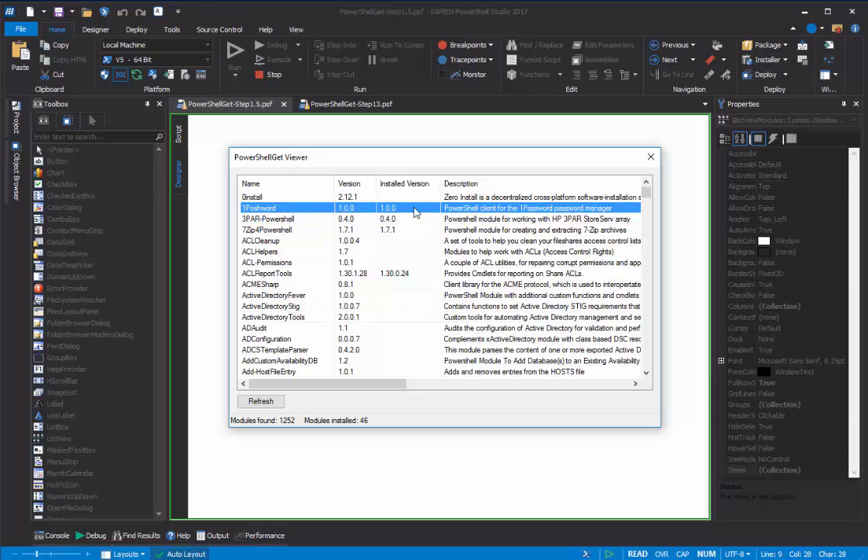
mouse_move(419, 305)
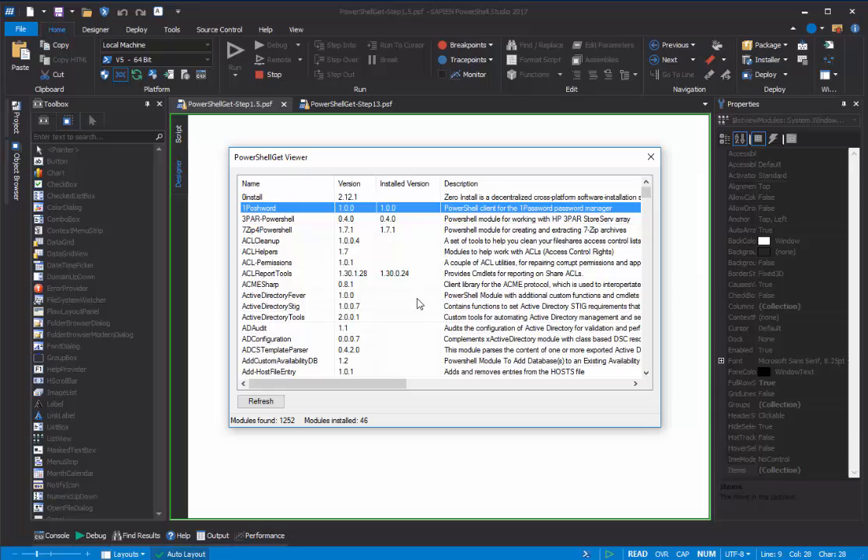
mouse_move(399, 241)
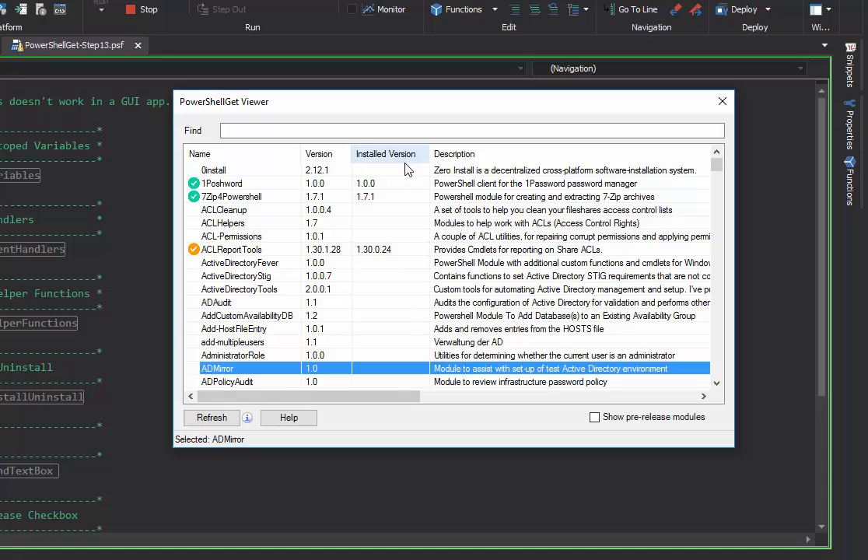
mouse_move(201, 195)
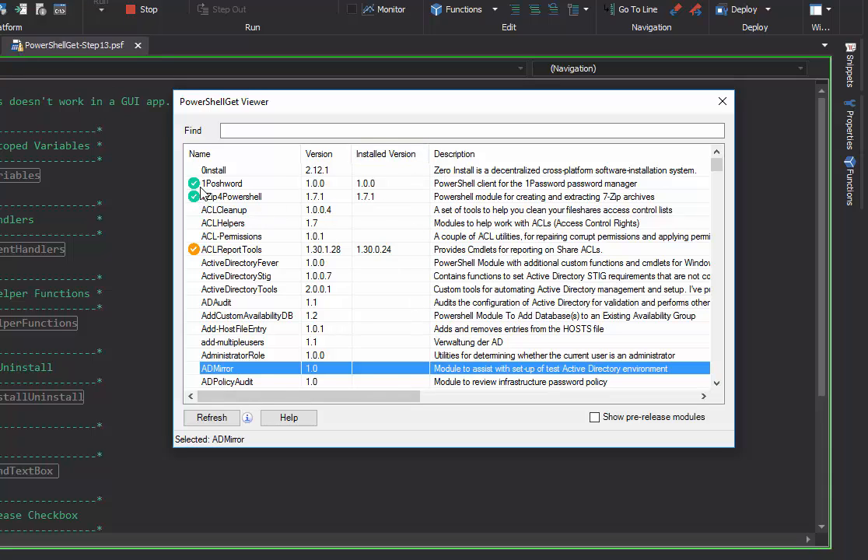
mouse_move(413, 184)
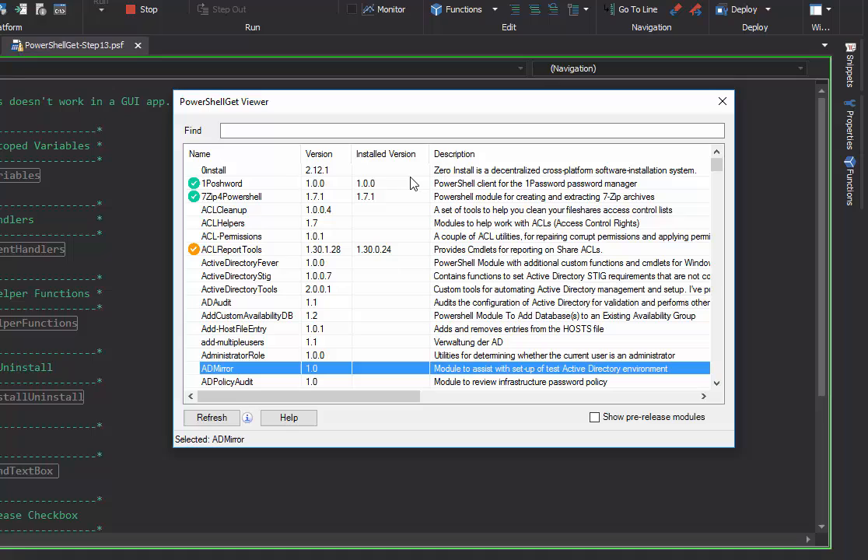
mouse_move(405, 207)
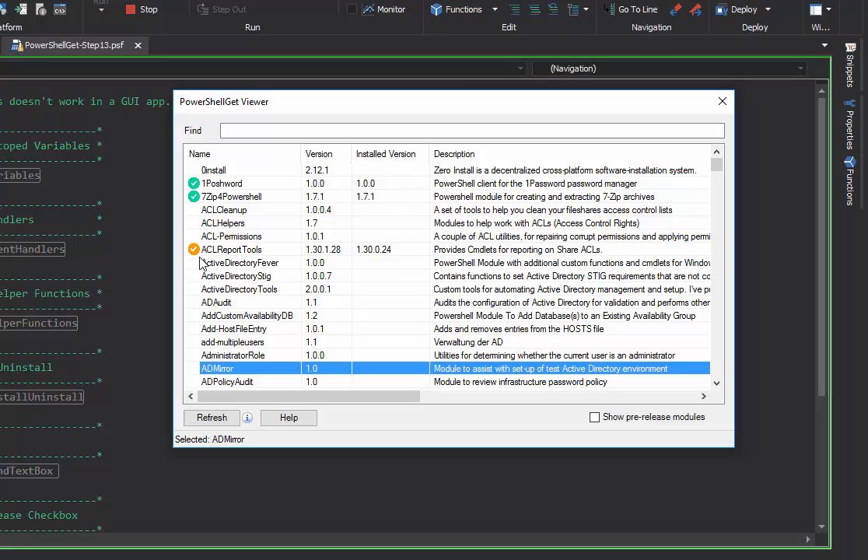
mouse_move(207, 264)
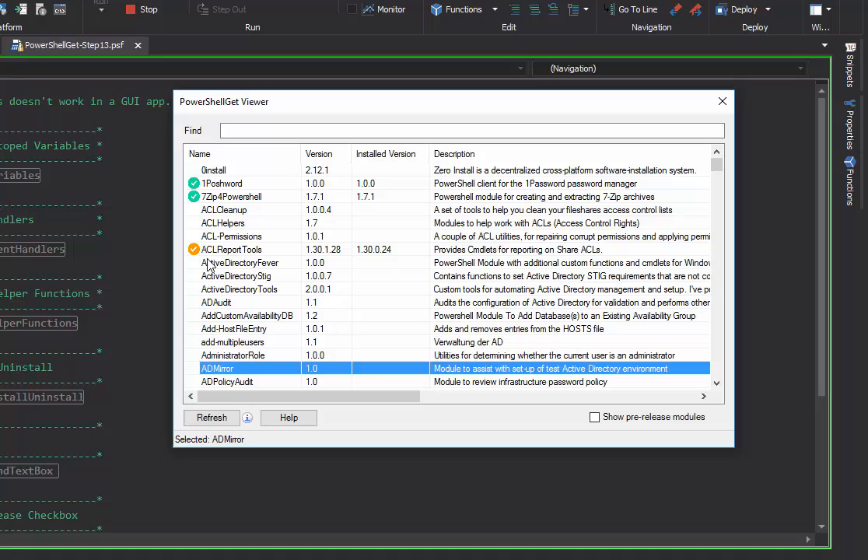
mouse_move(407, 250)
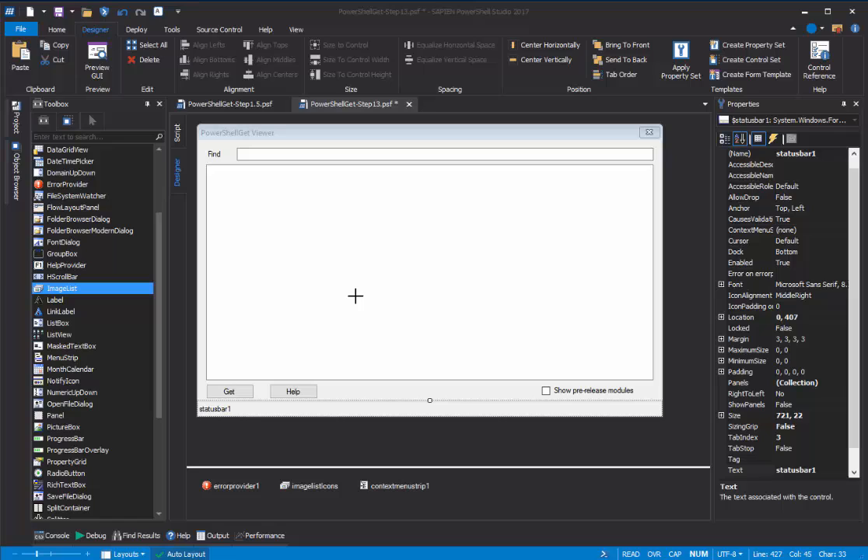
mouse_move(355, 293)
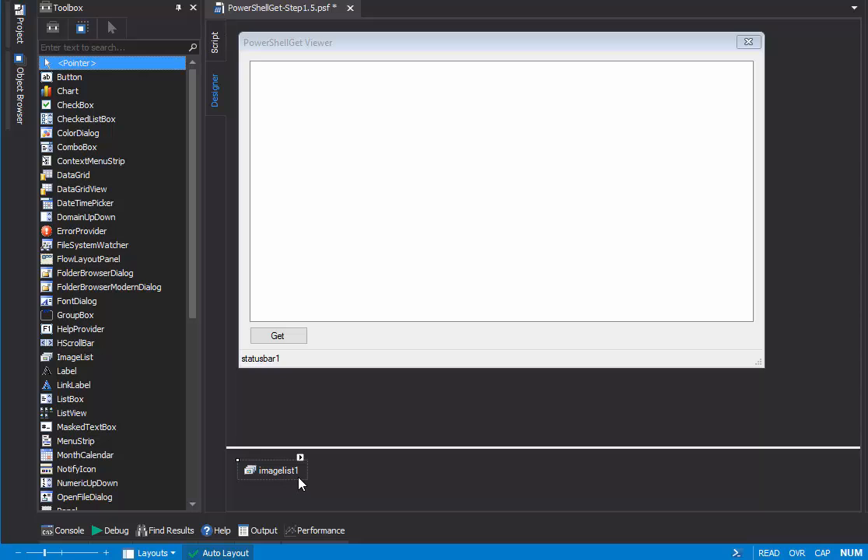
- Rename imagelist1 to imagelistIcons and apply the rename to the form
right_click(272, 470)
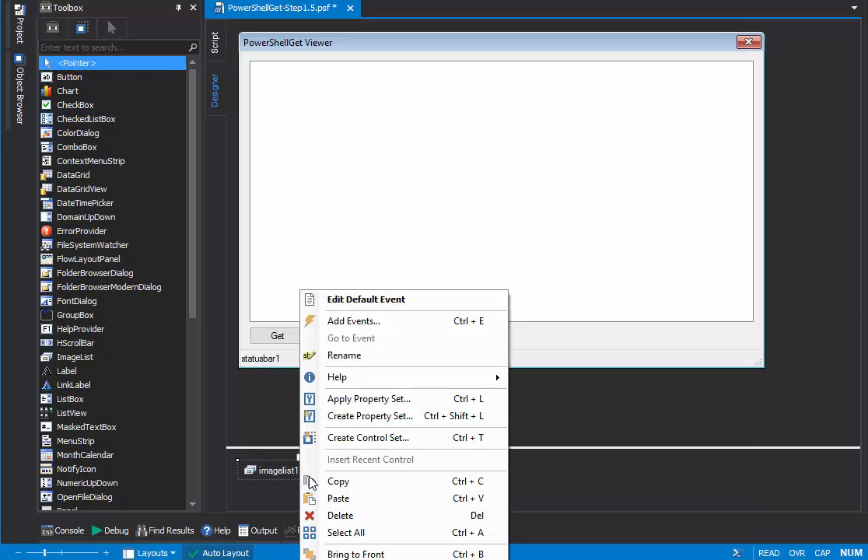
left_click(344, 356)
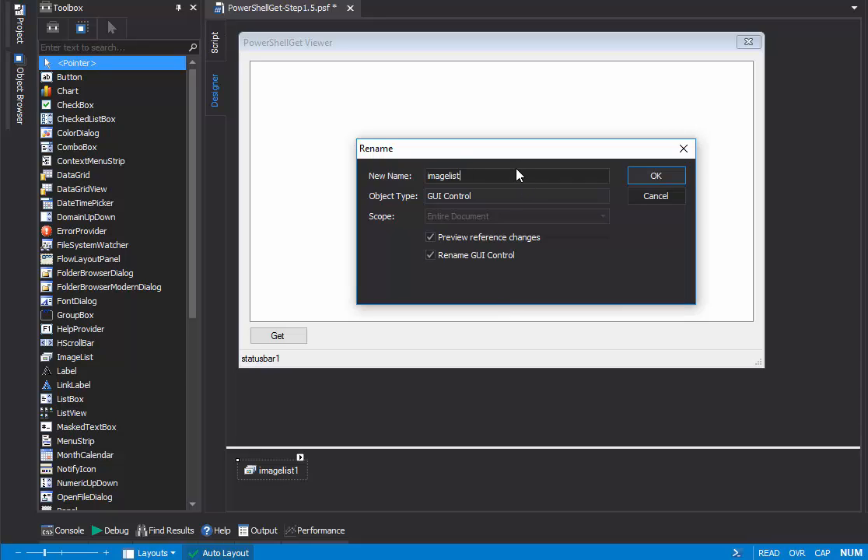
type("Icons")
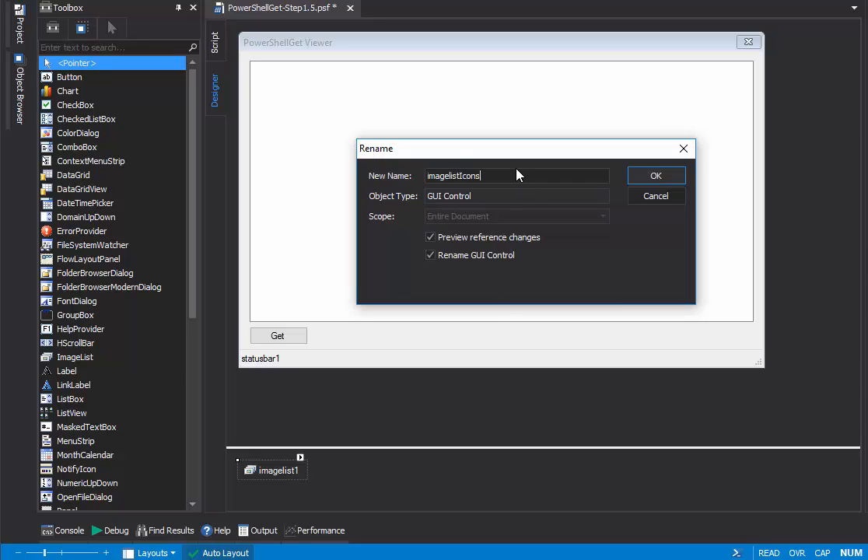
left_click(656, 175)
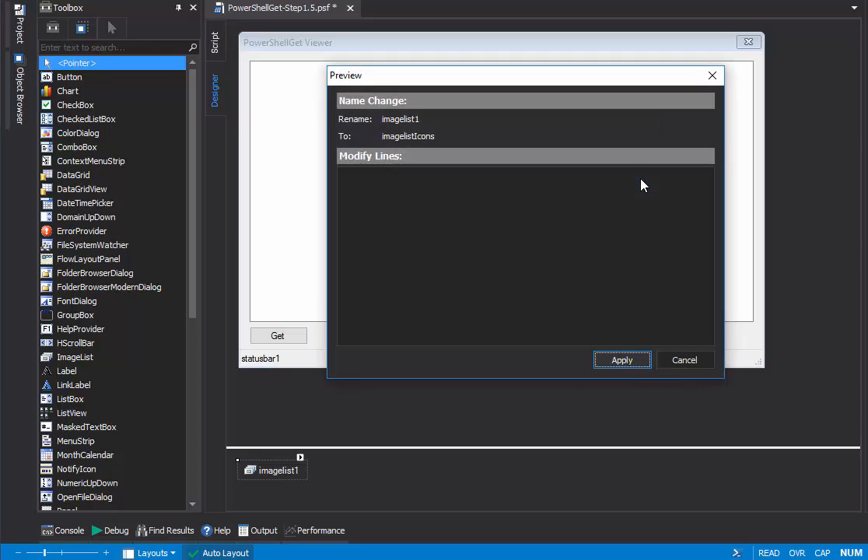
left_click(622, 360)
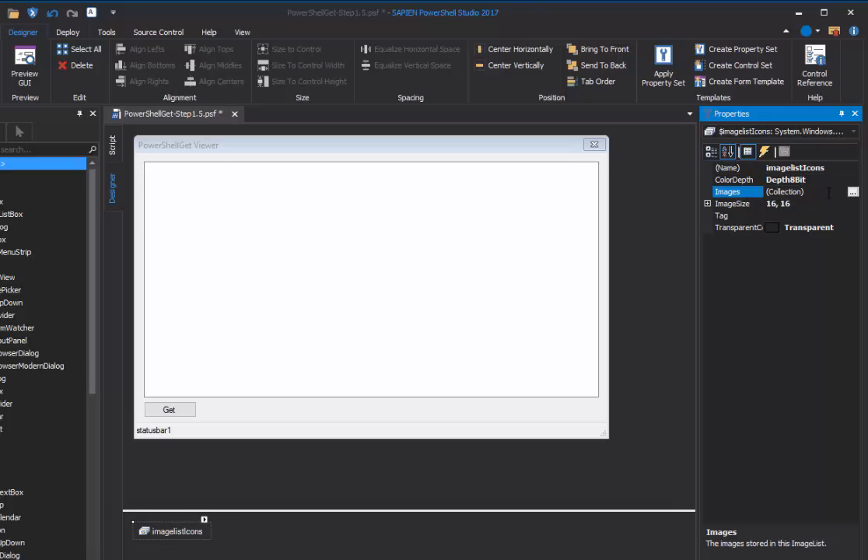
- Add GreenCheckMark.png and YellowCheckMark.png to the imagelistIcons Images collection
left_click(854, 192)
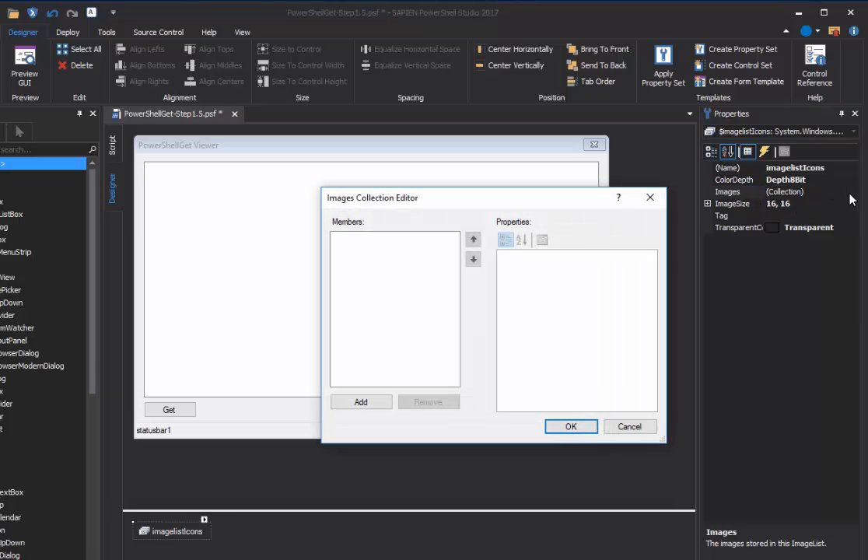
left_click_drag(372, 197, 515, 263)
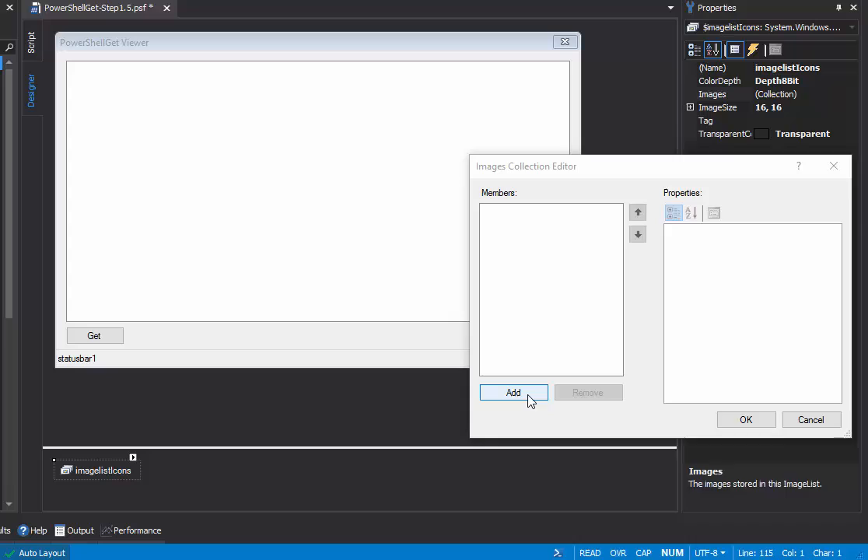
left_click(513, 392)
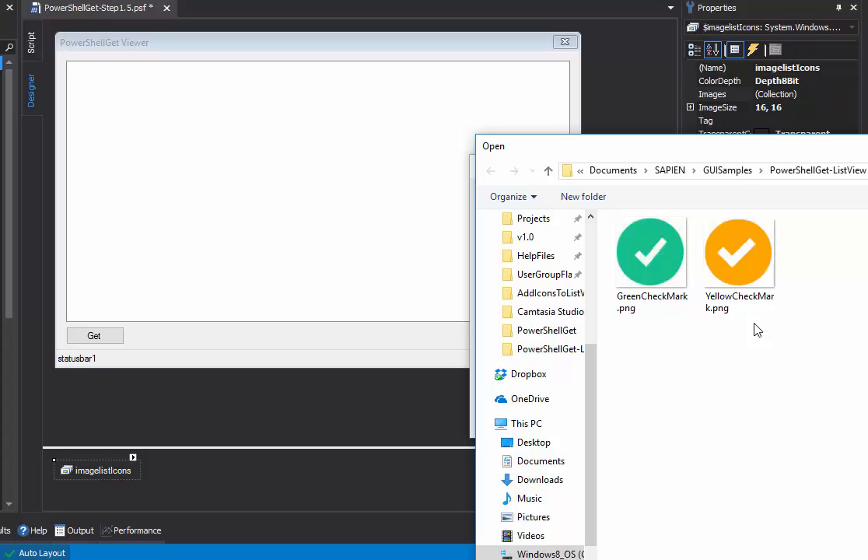
left_click(651, 250)
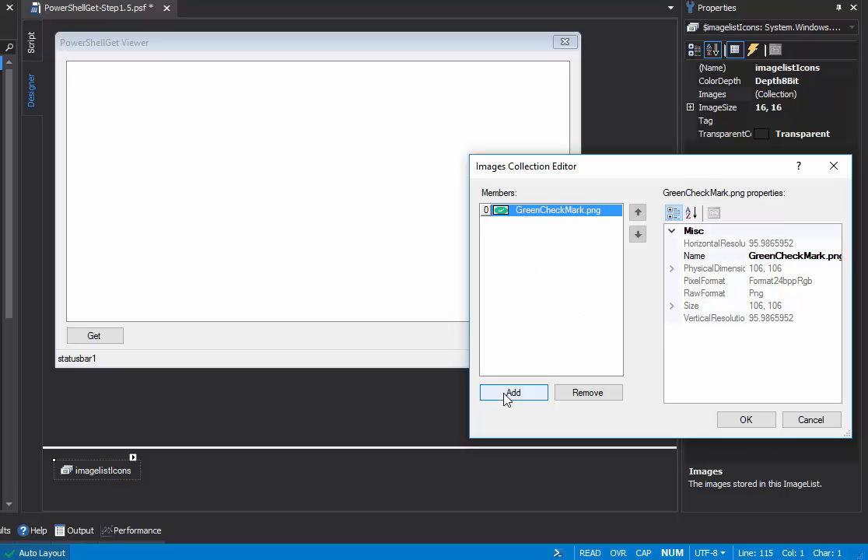
left_click(514, 392)
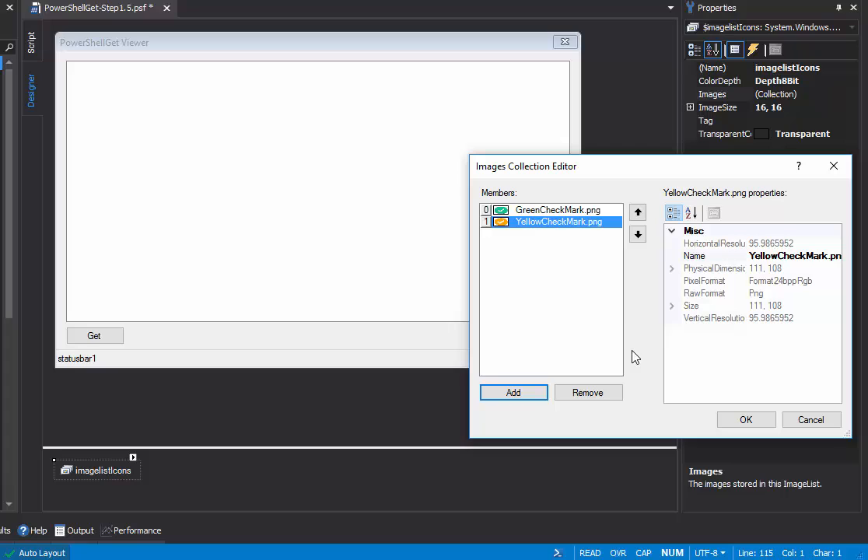
mouse_move(522, 263)
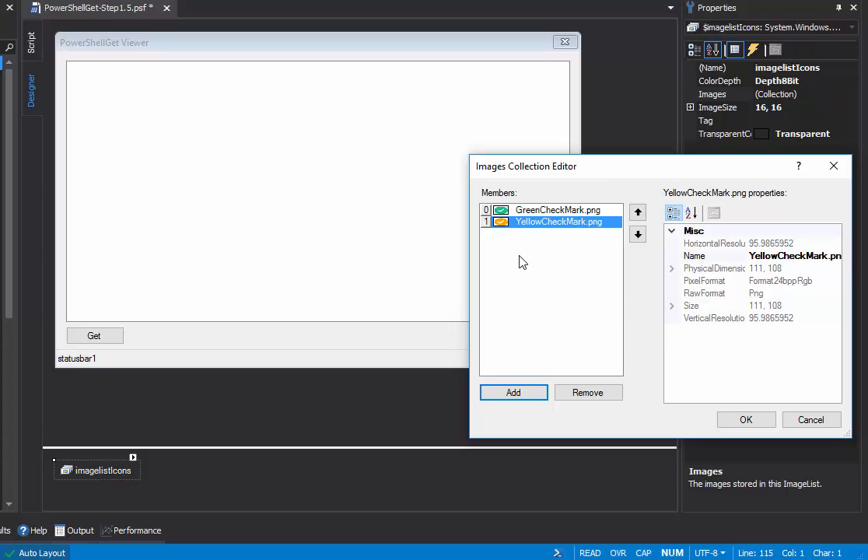
mouse_move(521, 243)
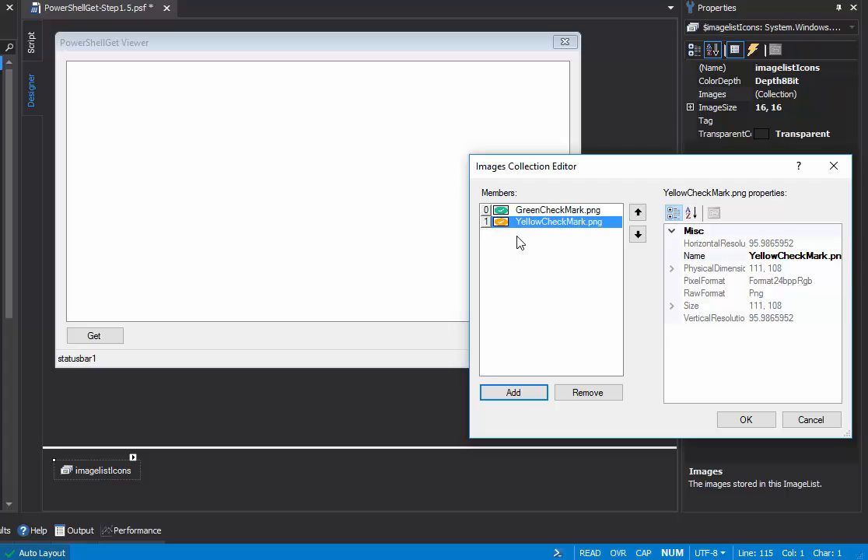
mouse_move(505, 239)
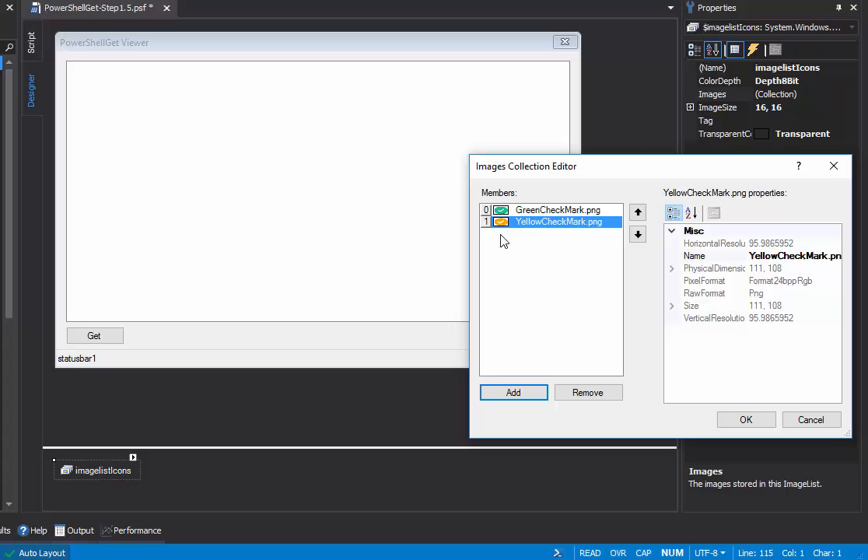
mouse_move(511, 235)
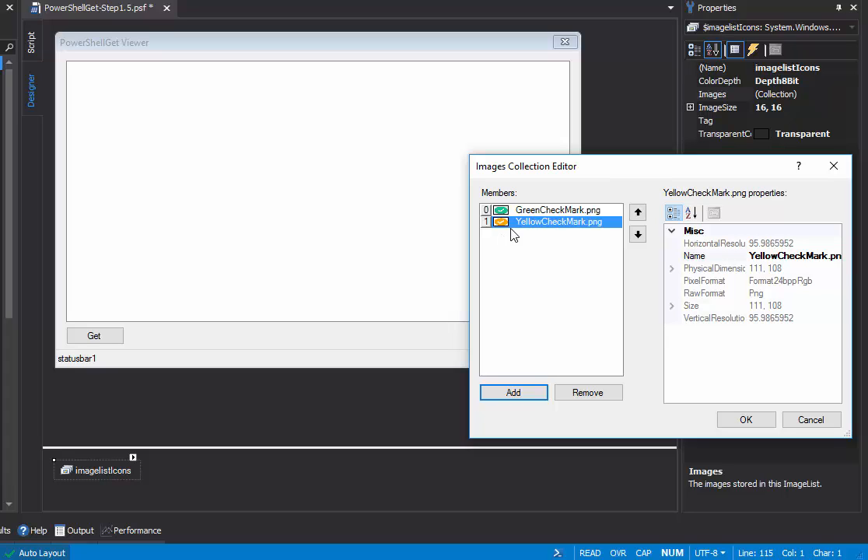
mouse_move(526, 219)
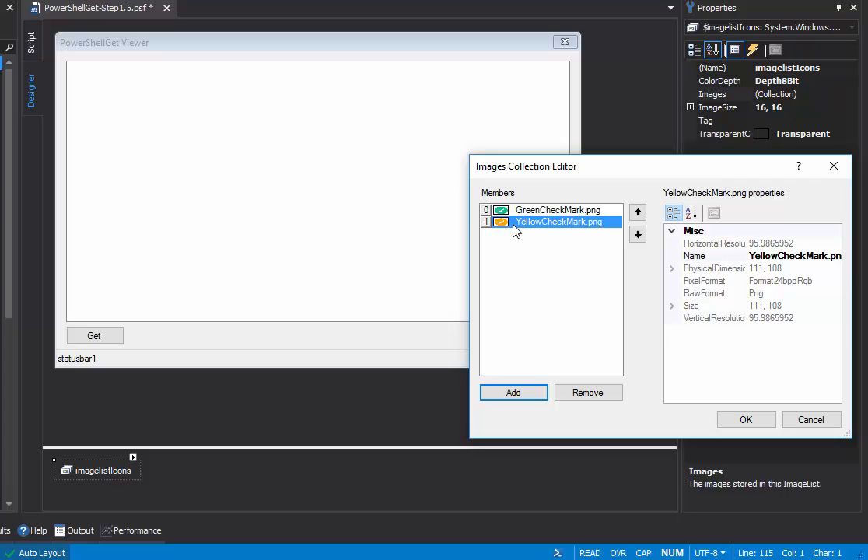
mouse_move(731, 391)
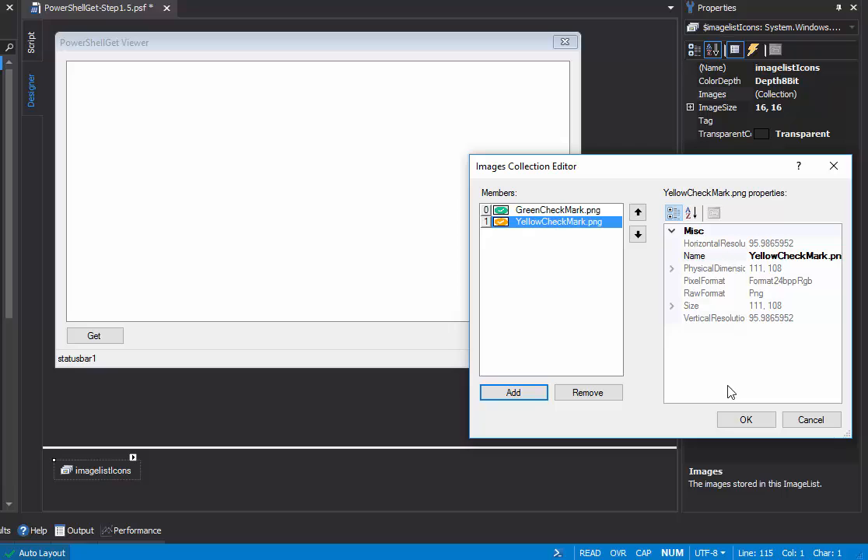
left_click(746, 419)
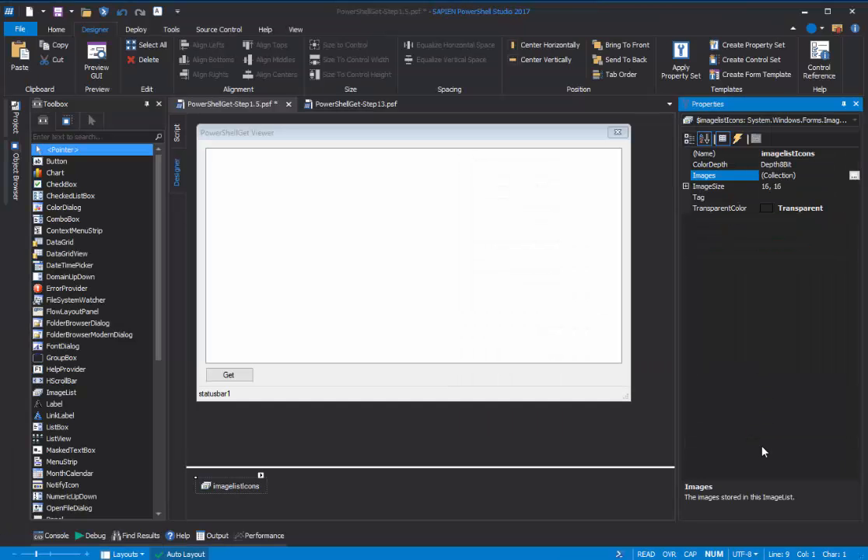
mouse_move(468, 529)
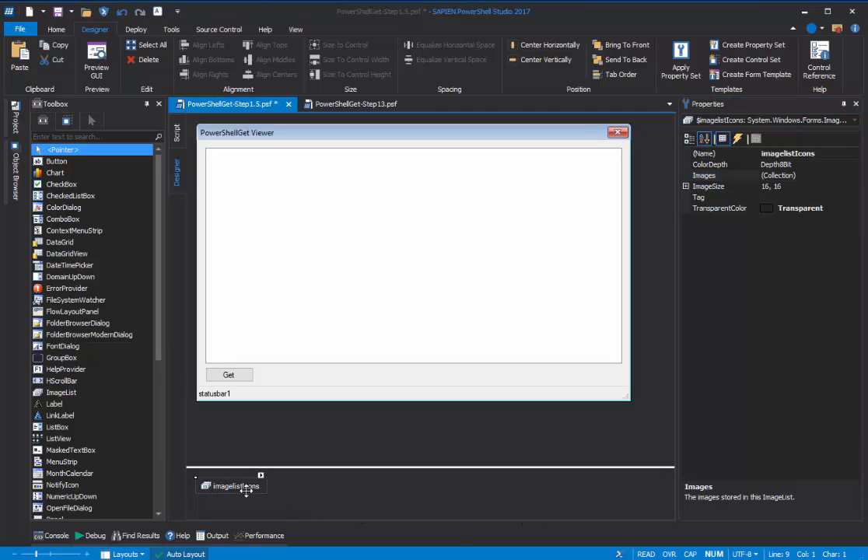
- Select listviewModules, try View as LargeIcon, then set it back to Details
left_click(413, 257)
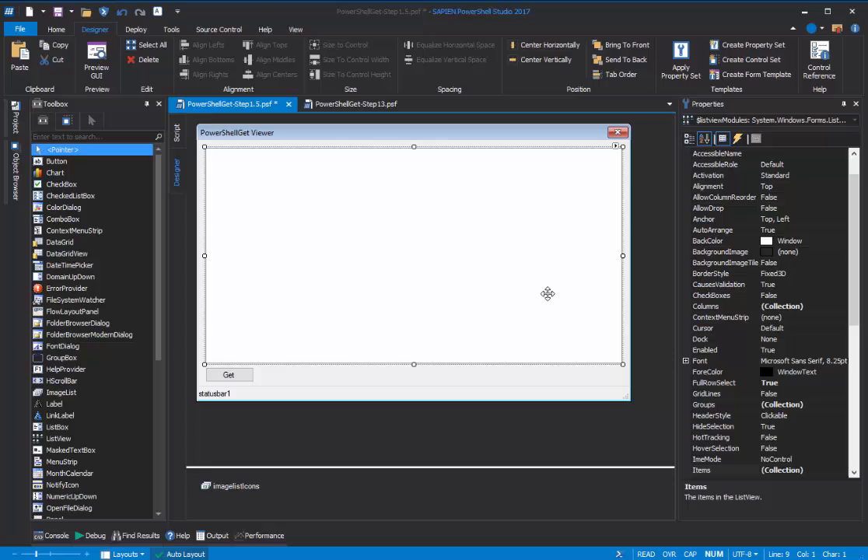
mouse_move(546, 294)
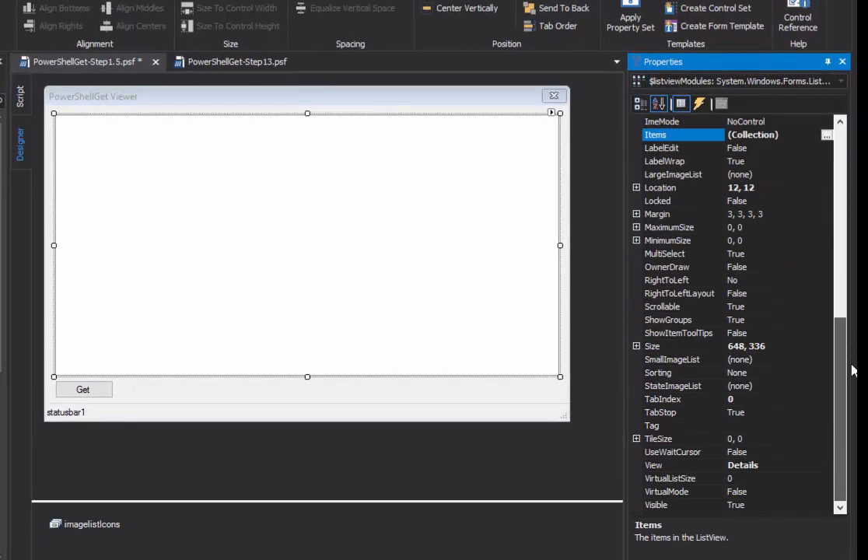
left_click(673, 360)
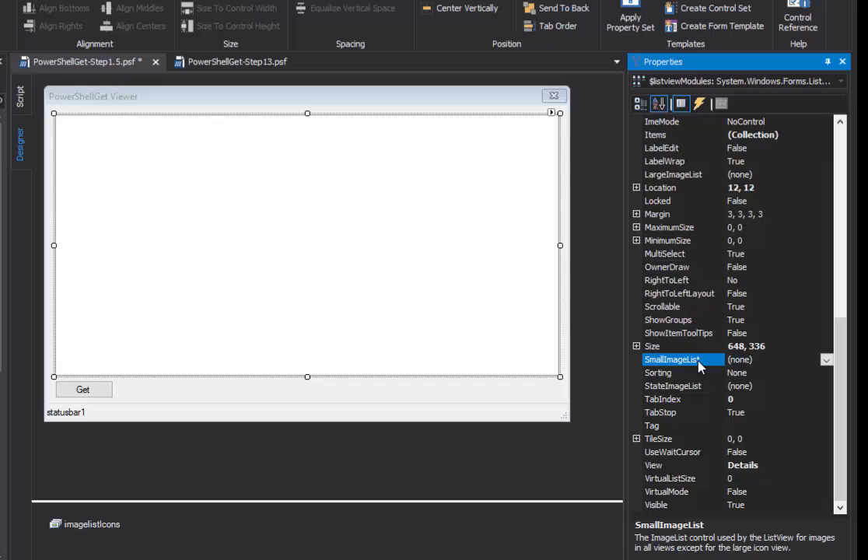
left_click(669, 464)
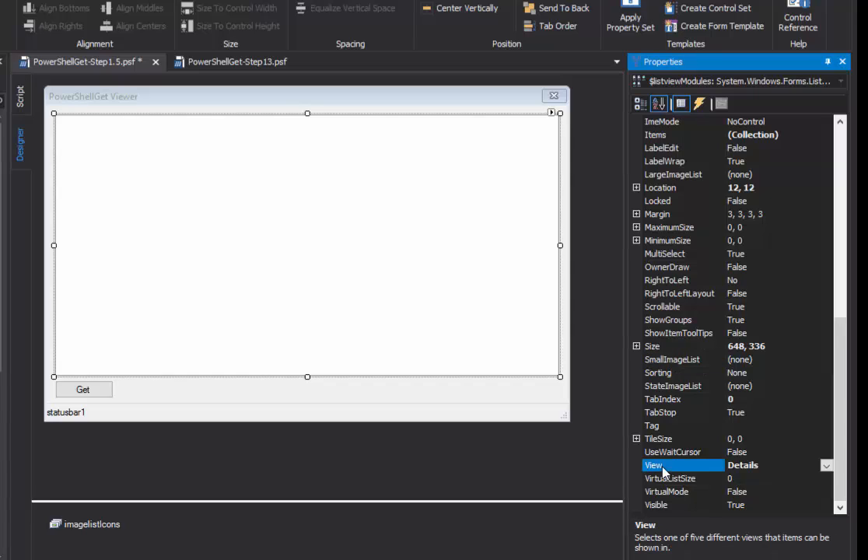
mouse_move(683, 470)
type("LargeIcon")
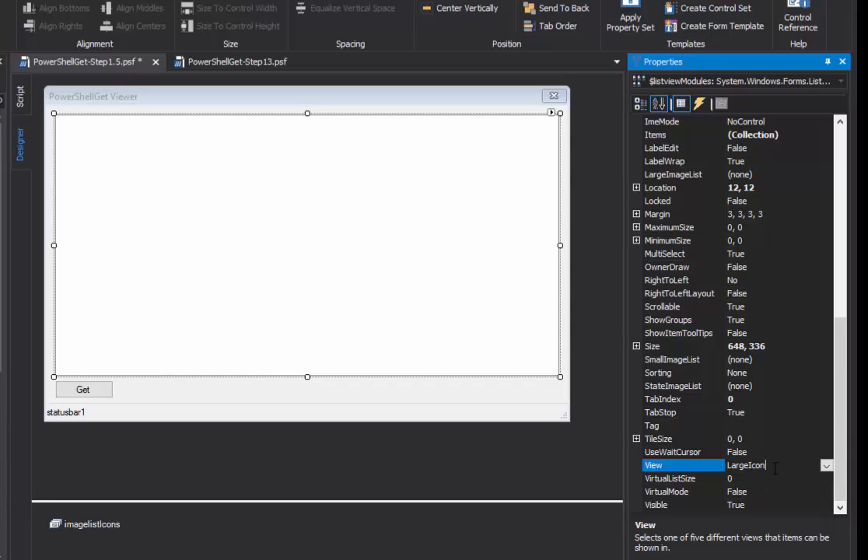
left_click(673, 173)
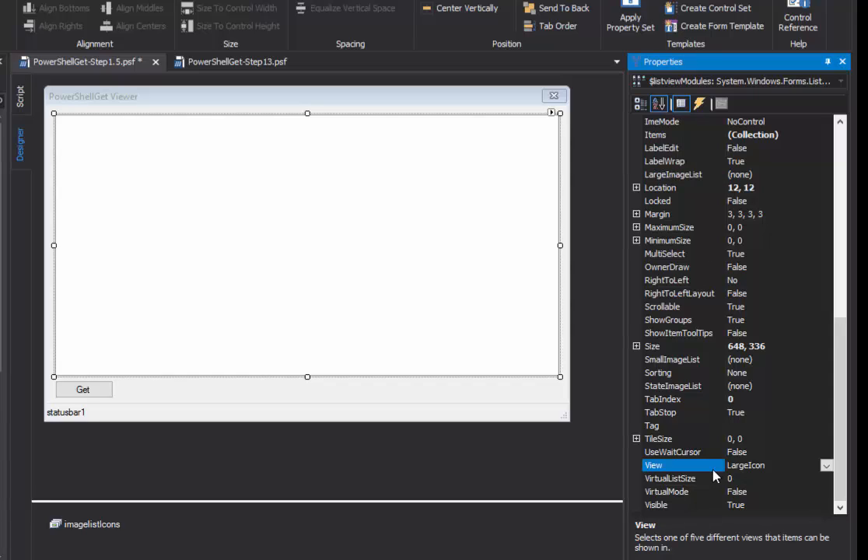
left_click(826, 465)
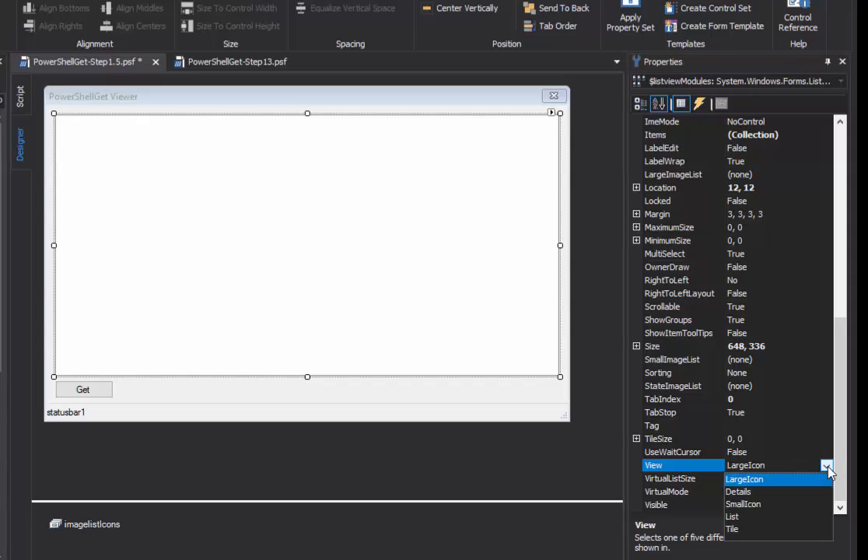
left_click(739, 491)
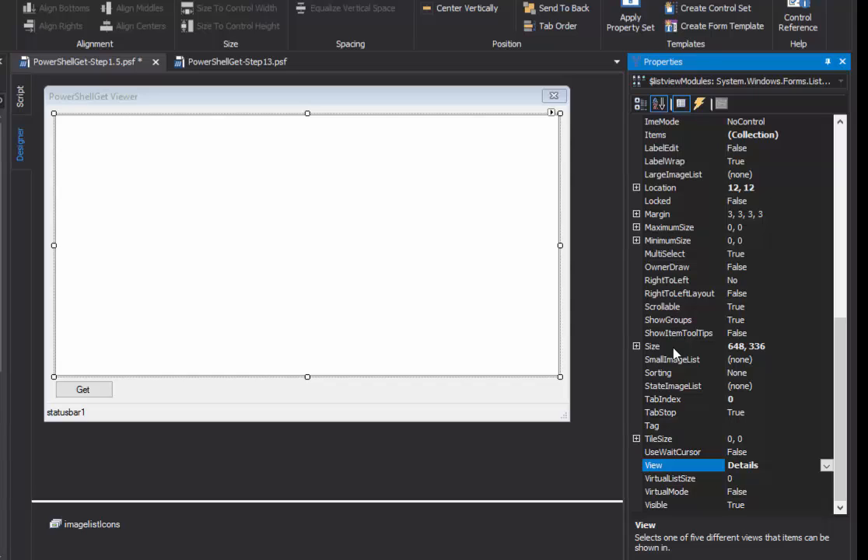
left_click(672, 359)
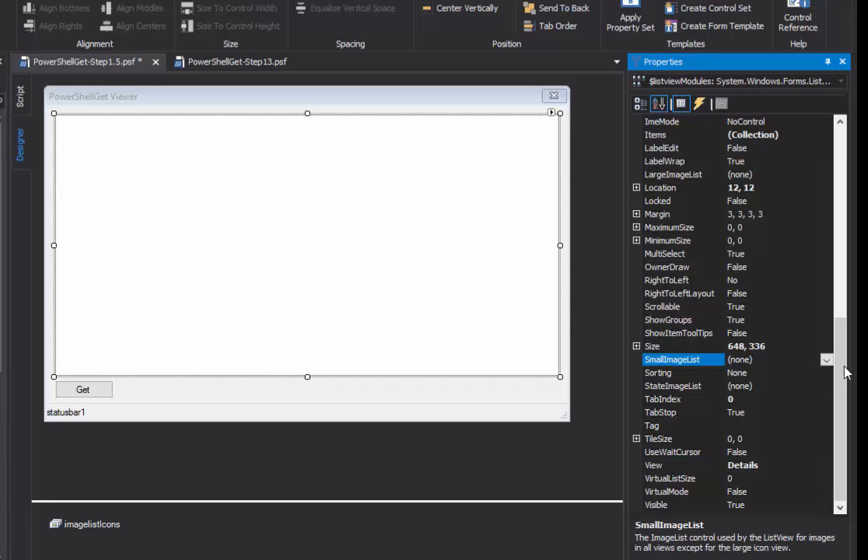
- Set listviewModules SmallImageList to imagelistIcons
left_click(826, 360)
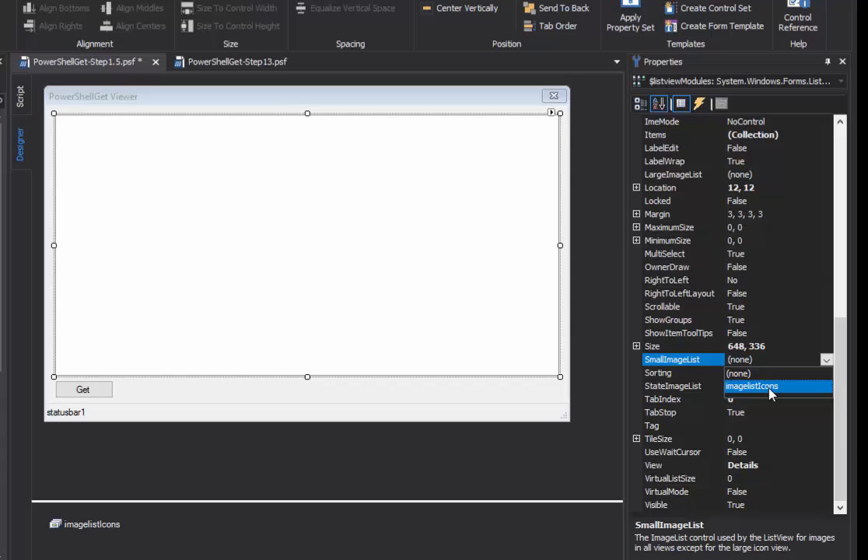
left_click(751, 386)
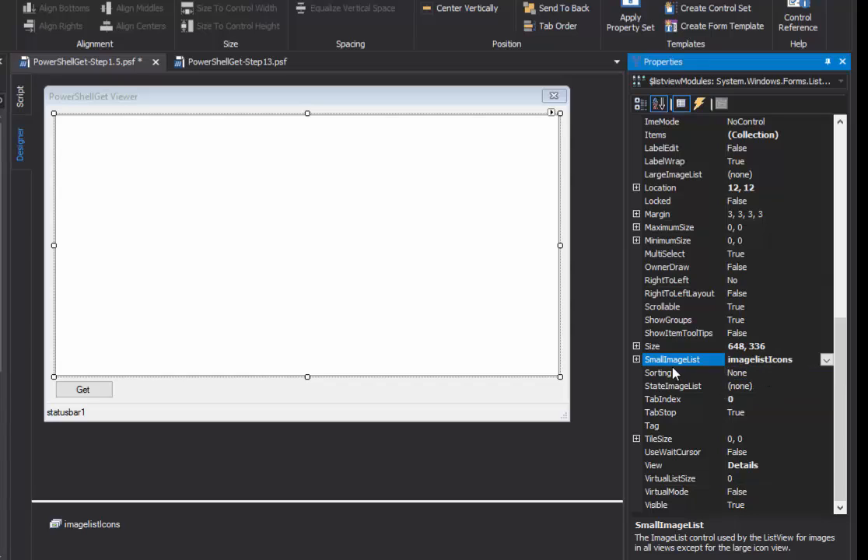
mouse_move(693, 367)
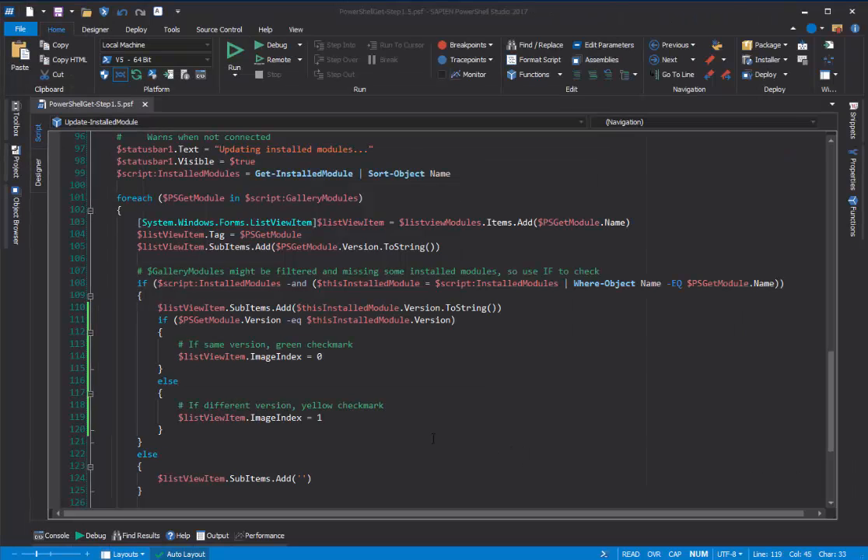
left_click(322, 418)
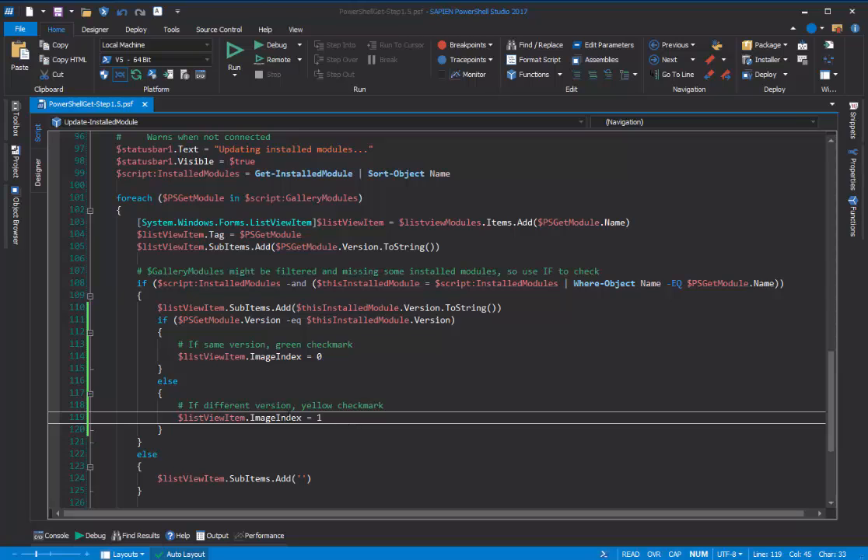
double_click(275, 418)
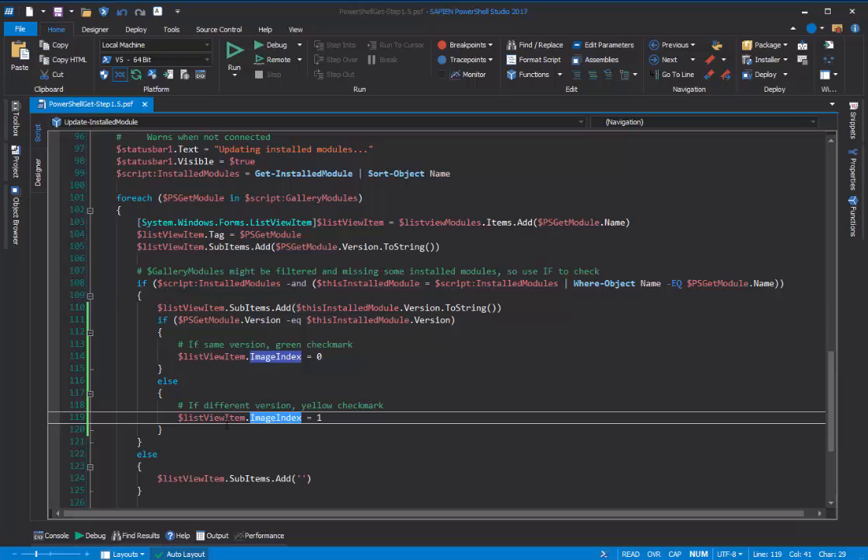
mouse_move(218, 418)
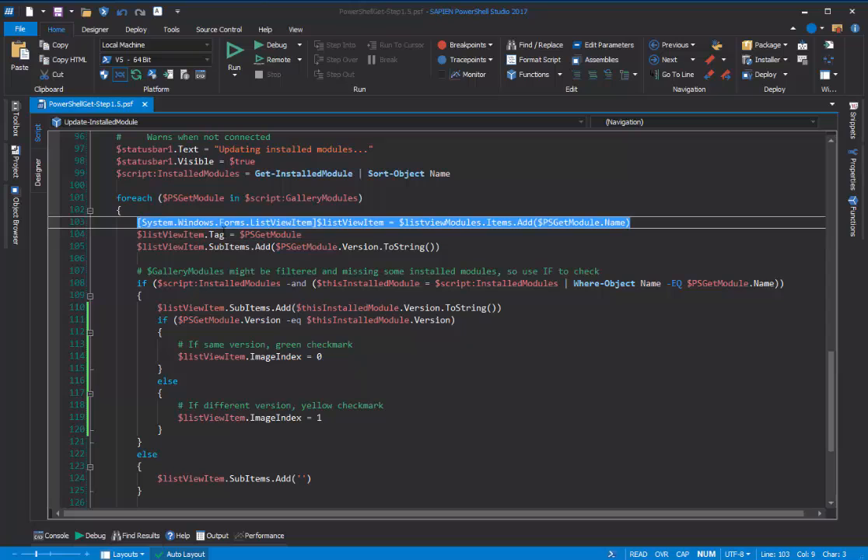
mouse_move(527, 233)
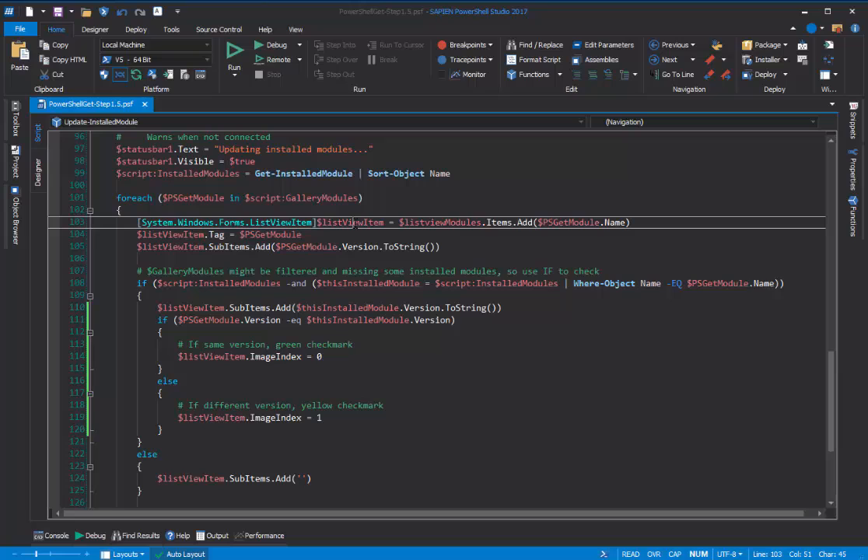
mouse_move(464, 341)
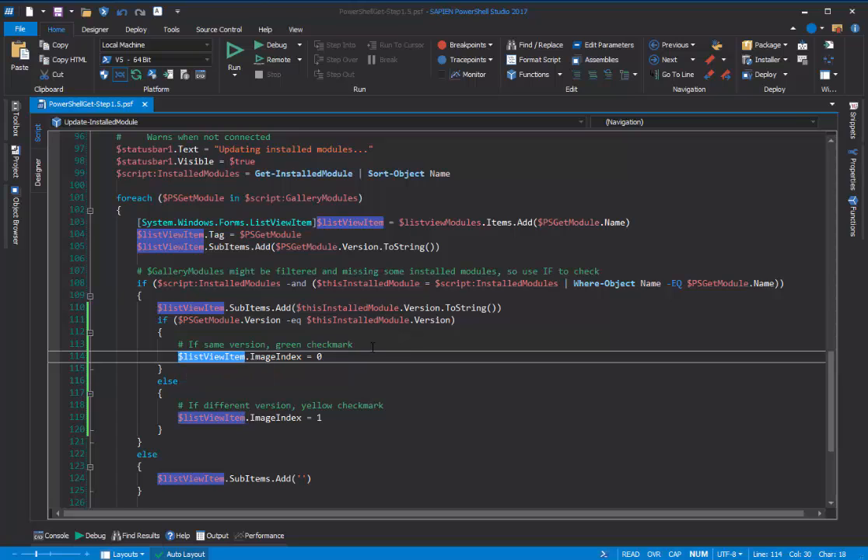
left_click(370, 357)
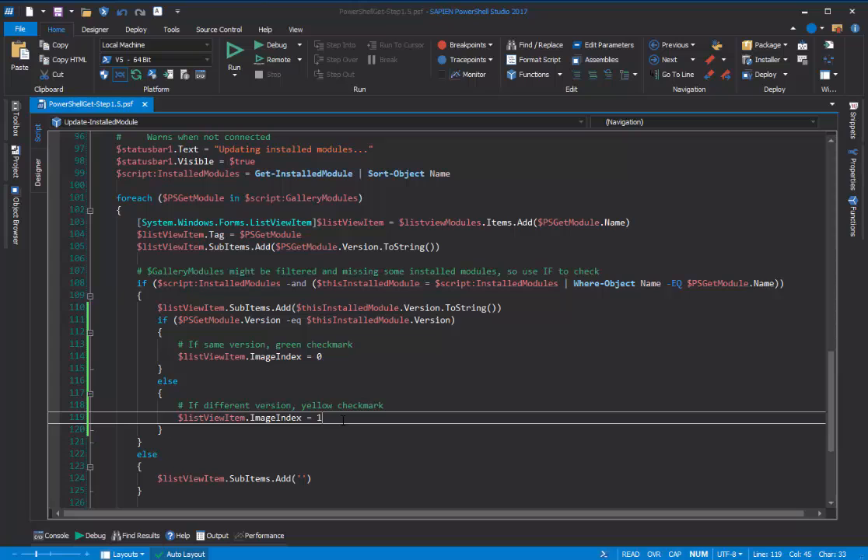
scroll("down", 3)
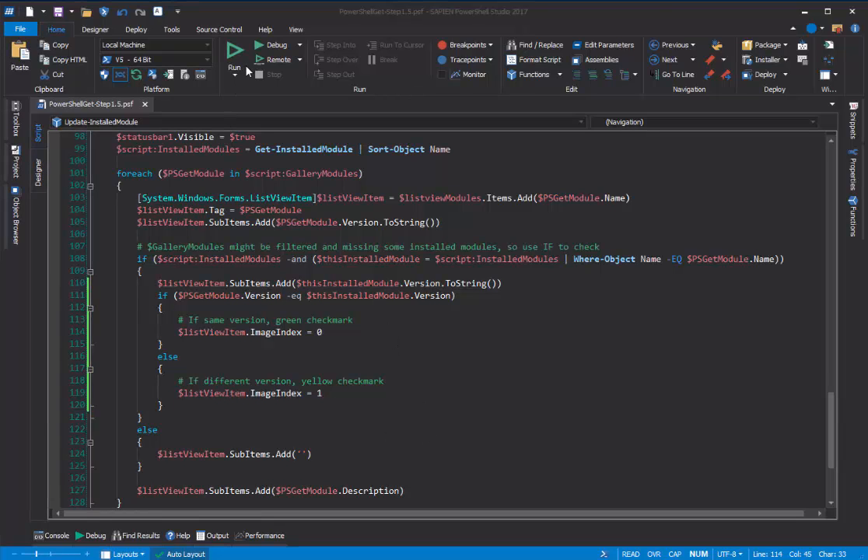
- Run the PowerShellGet Viewer and click Get to list modules with checkmark icons
left_click(235, 49)
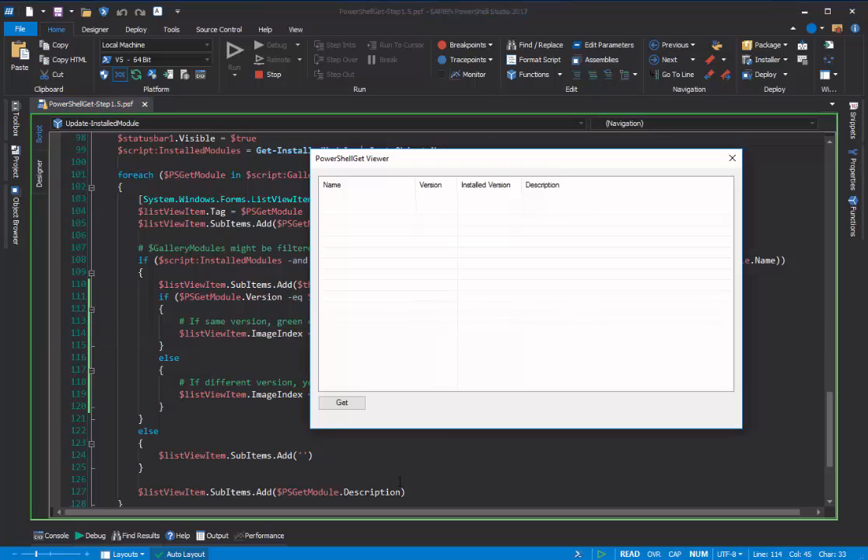
mouse_move(444, 411)
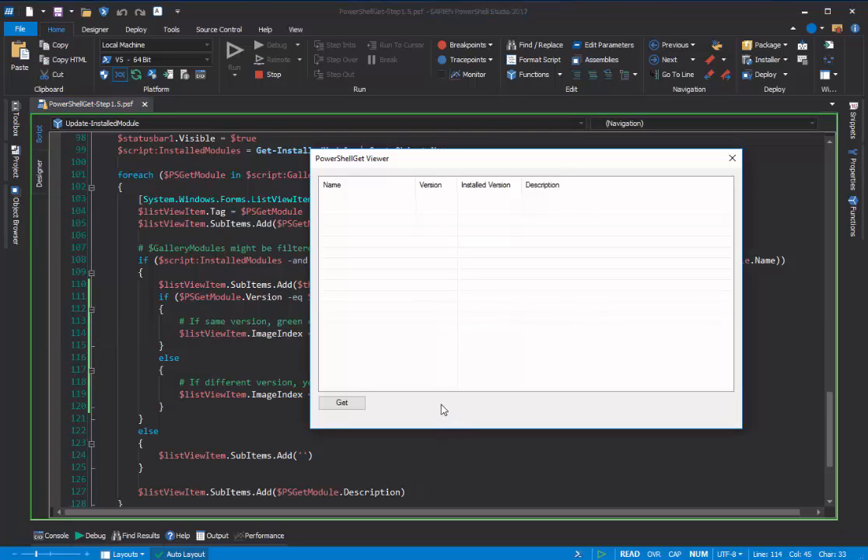
left_click(341, 402)
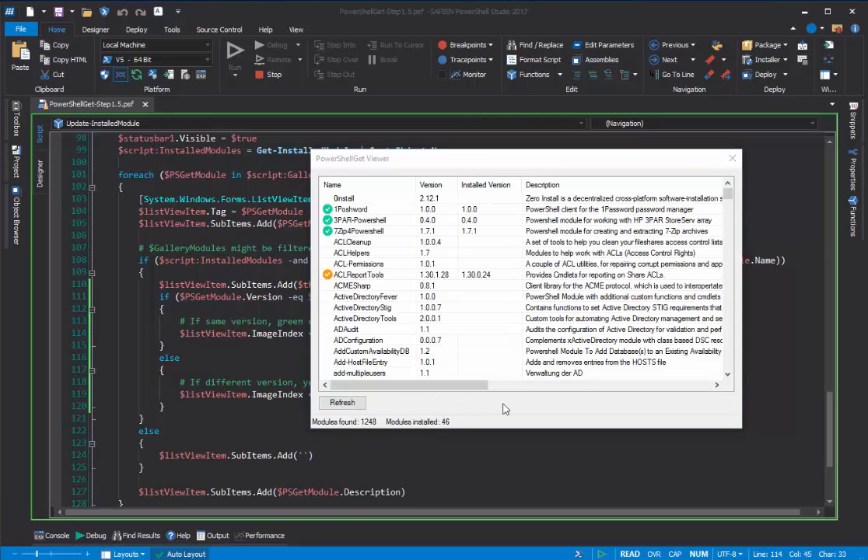
left_click(362, 308)
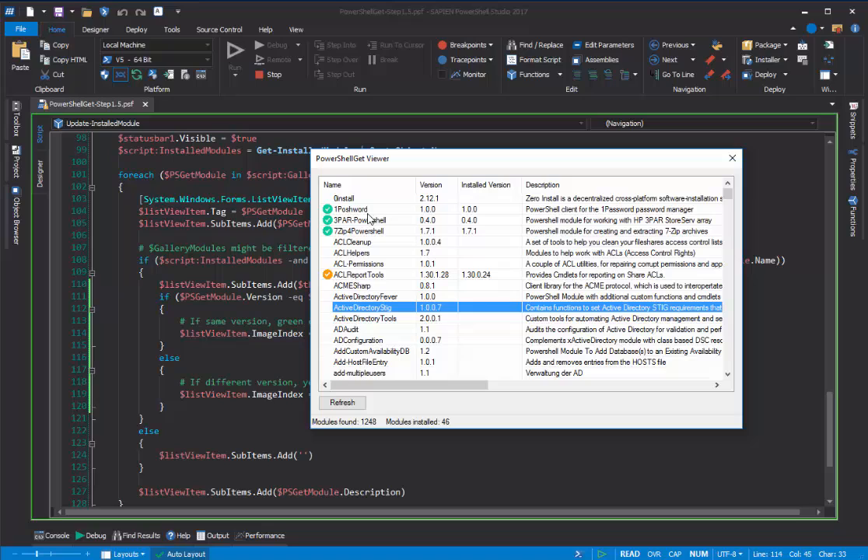
left_click(350, 208)
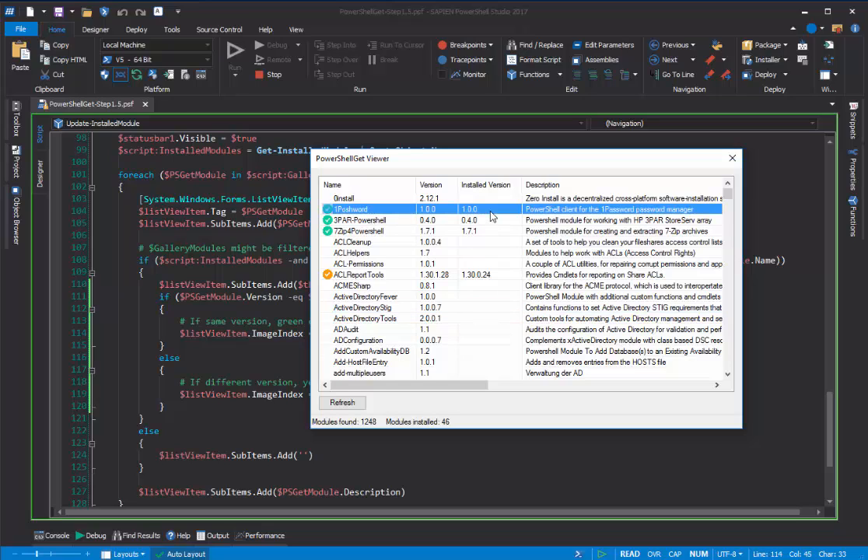
mouse_move(522, 269)
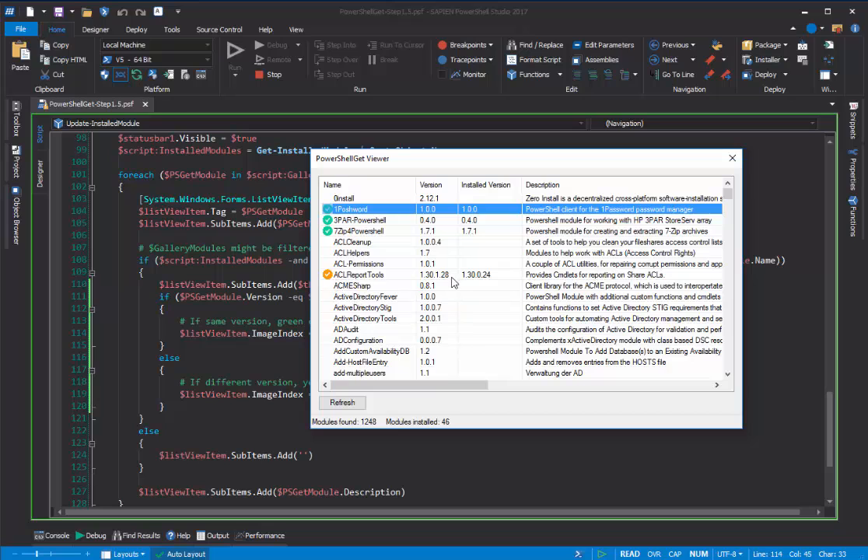
left_click(455, 274)
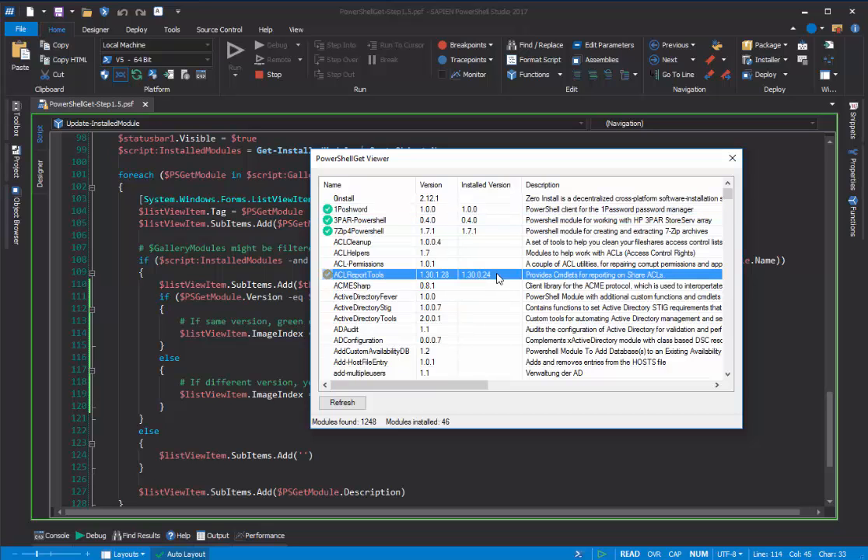
scroll("down", 3)
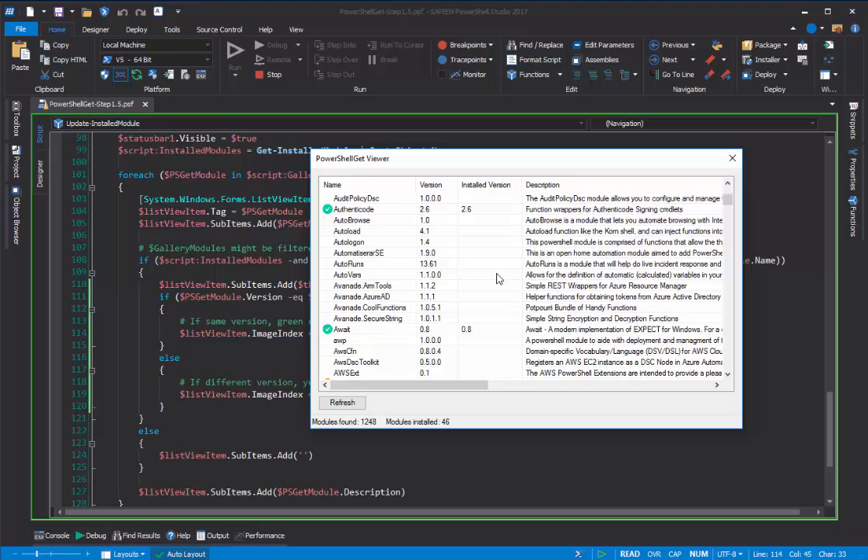
scroll("down", 3)
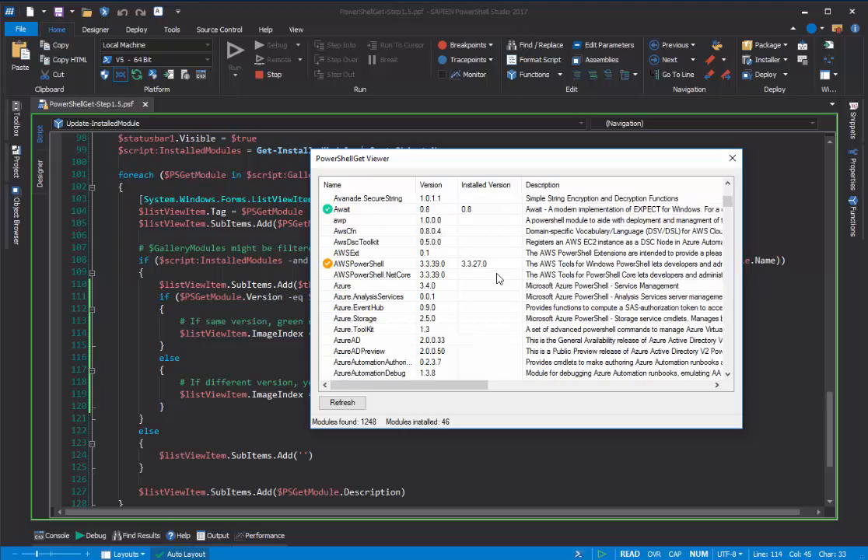